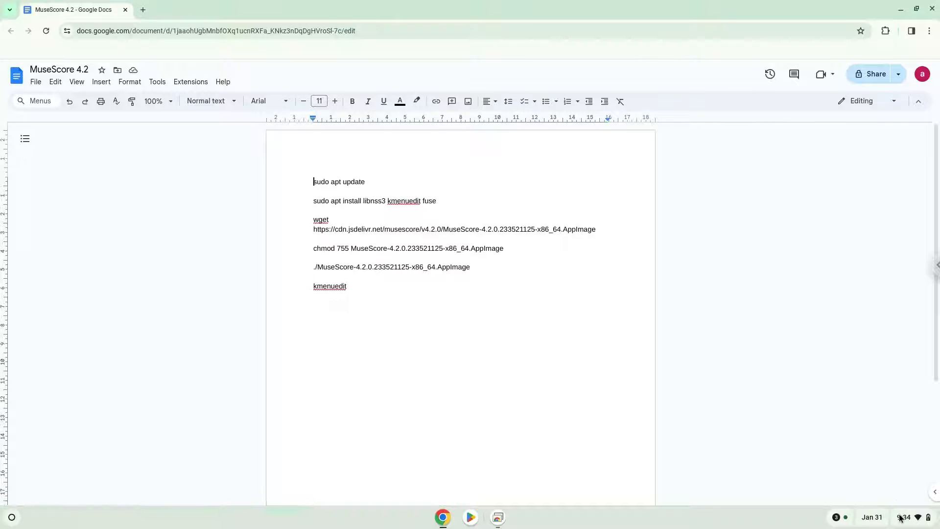
Step: Open ChromeOS Settings from the Quick Settings panel over the install-commands Google Doc
{"action": "left_click", "coordinate": [902, 517]}
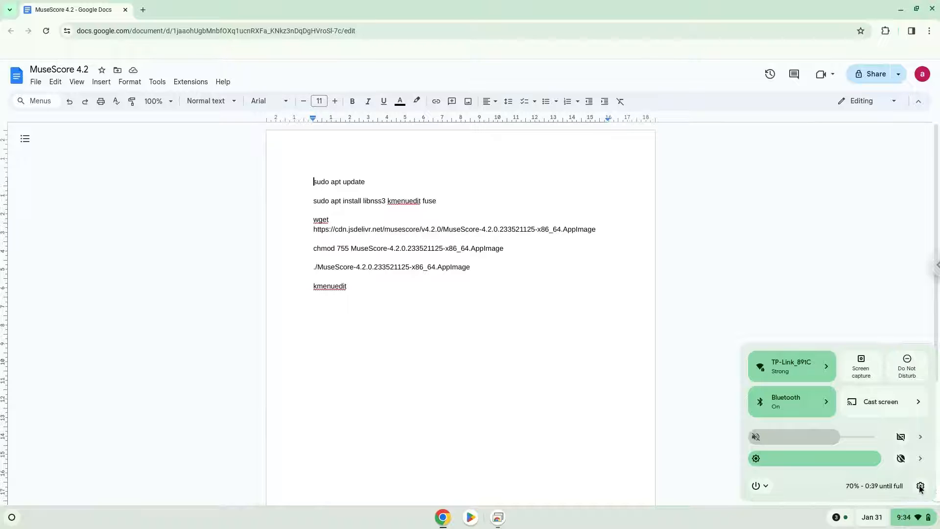
{"action": "left_click", "coordinate": [921, 486]}
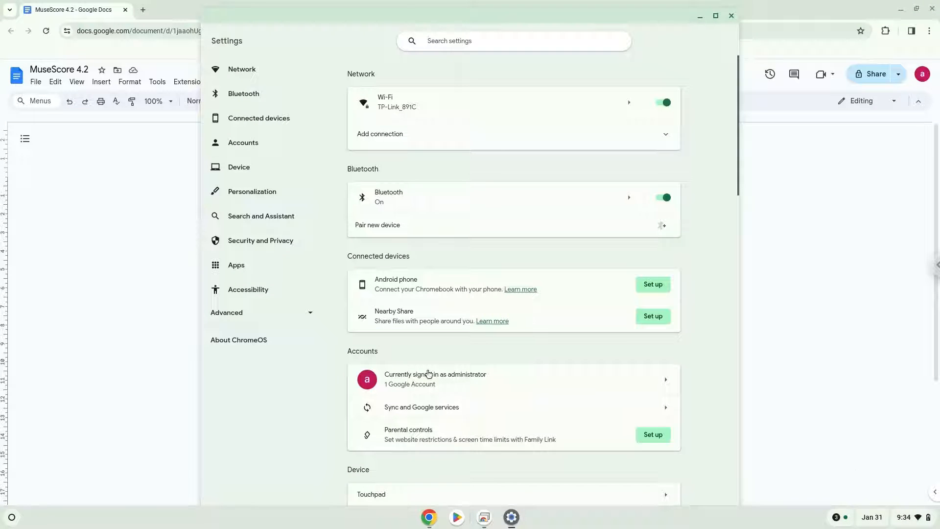
Step: Turn on the Linux development environment under Advanced > Developers with the recommended 10 GB disk
{"action": "left_click", "coordinate": [227, 312]}
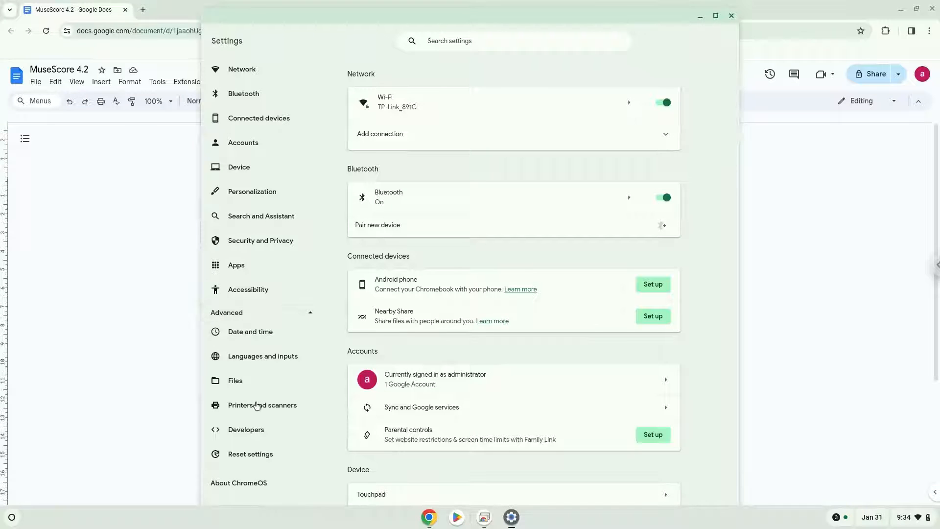
{"action": "left_click", "coordinate": [246, 429]}
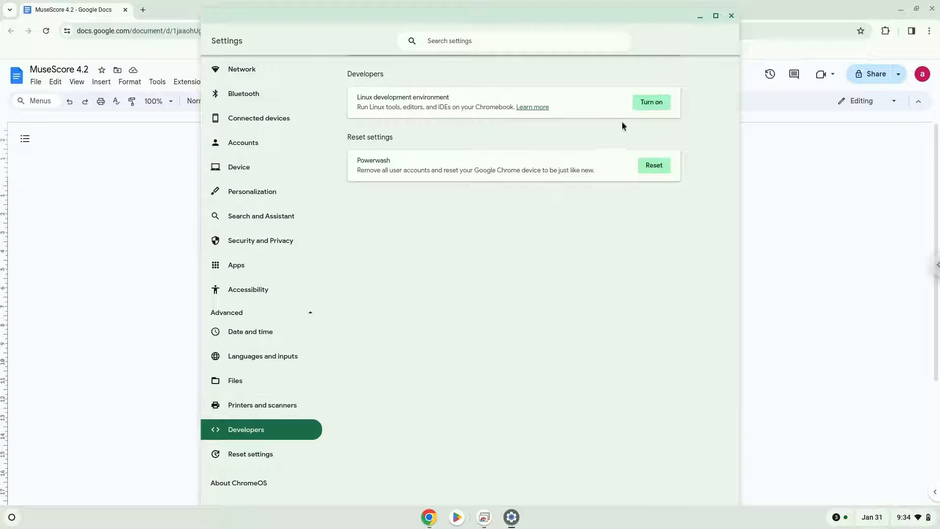
{"action": "left_click", "coordinate": [652, 102]}
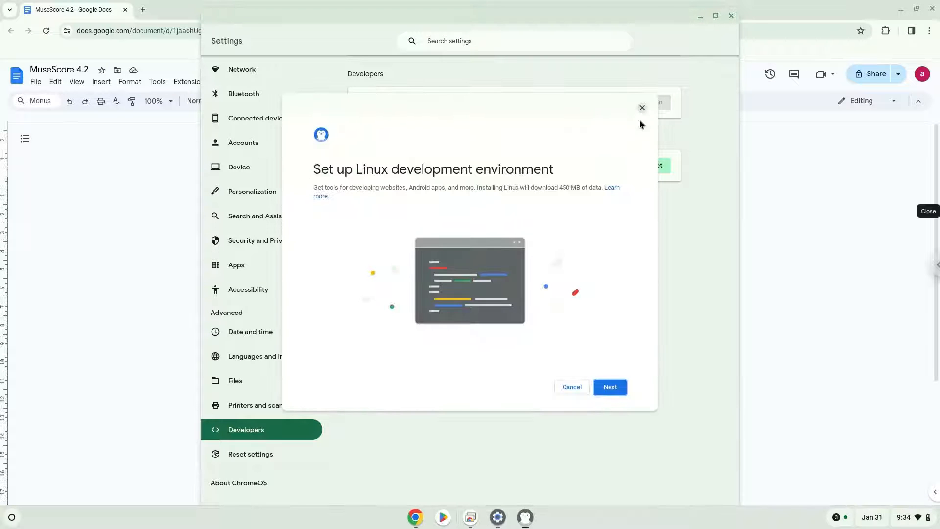
{"action": "left_click", "coordinate": [609, 387]}
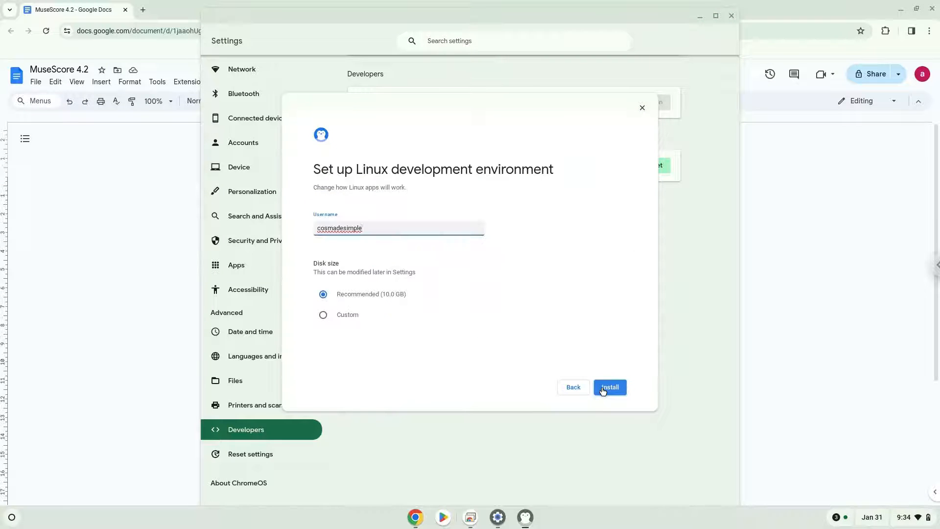
{"action": "left_click", "coordinate": [609, 387]}
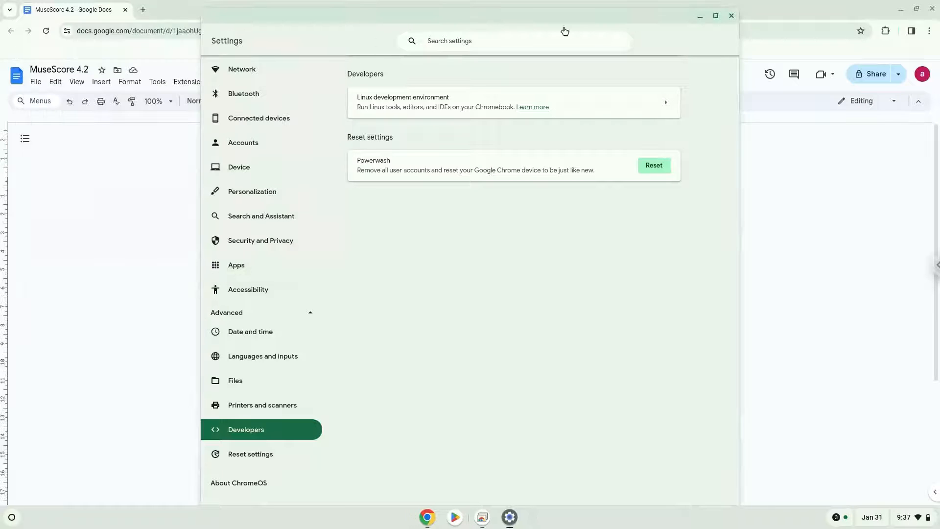
Step: Close Settings and launch the Terminal app from the launcher
{"action": "left_click", "coordinate": [731, 16]}
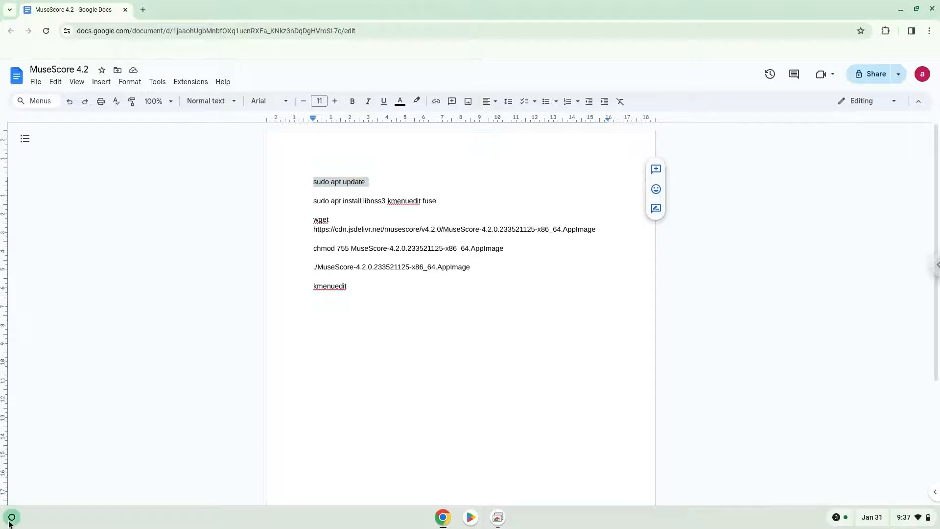
{"action": "left_click", "coordinate": [11, 517]}
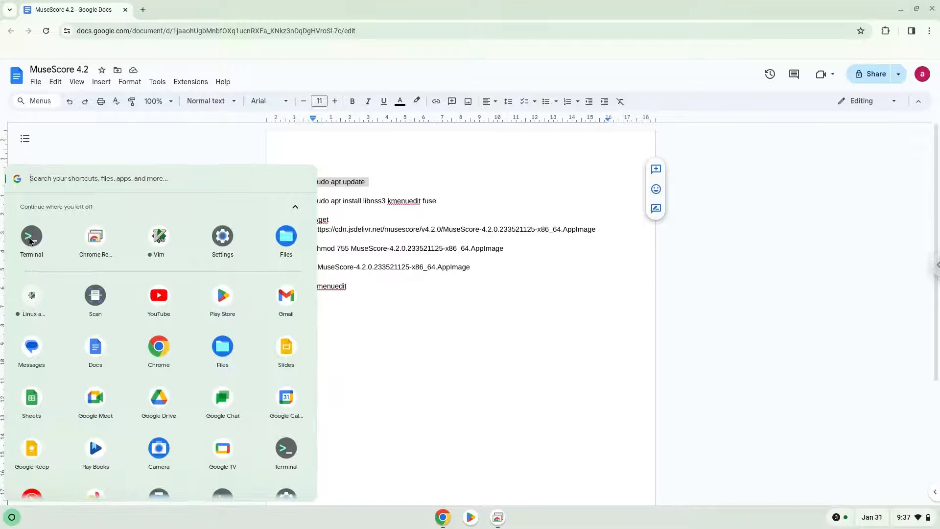
{"action": "left_click", "coordinate": [31, 235]}
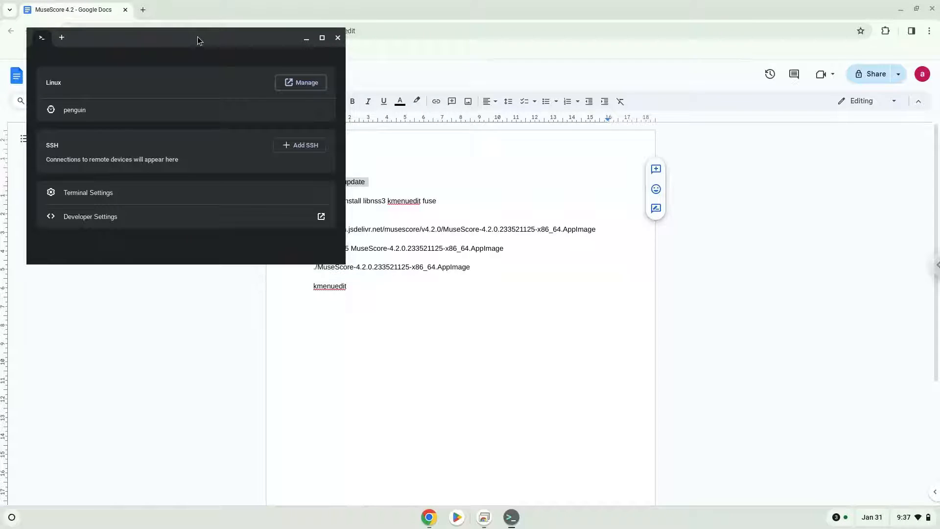
Step: Open a penguin container shell and run sudo apt update
{"action": "left_click", "coordinate": [75, 109]}
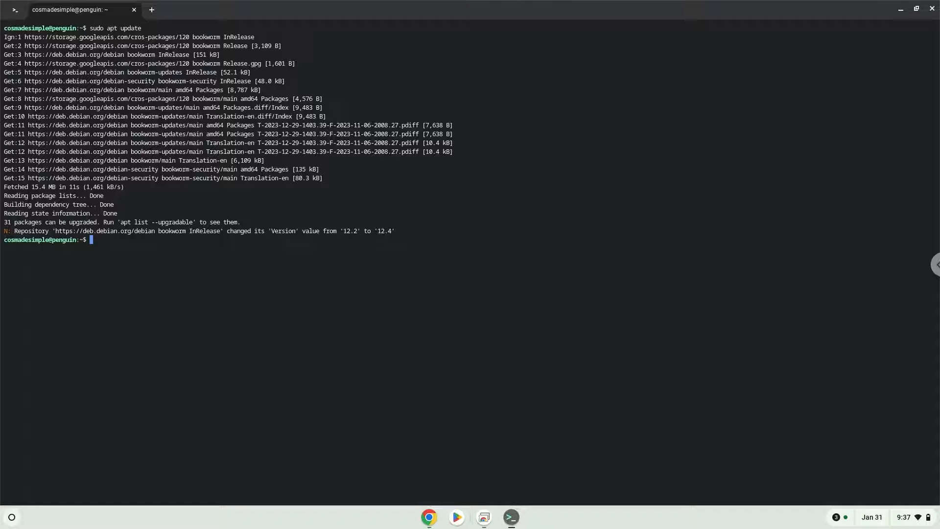
{"action": "mouse_move", "coordinate": [409, 474]}
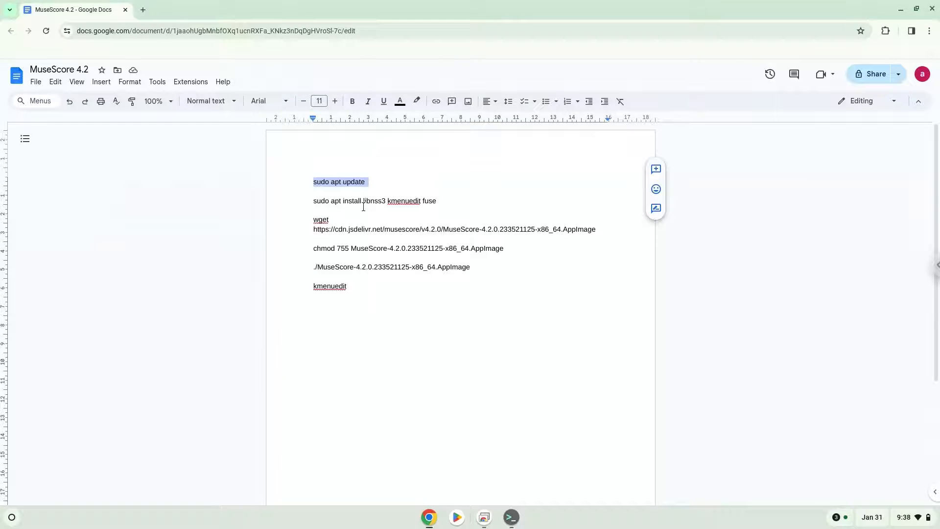
Step: Copy the apt install line for libnss3, kmenuedit and fuse and run it in Terminal
{"action": "right_click", "coordinate": [375, 201]}
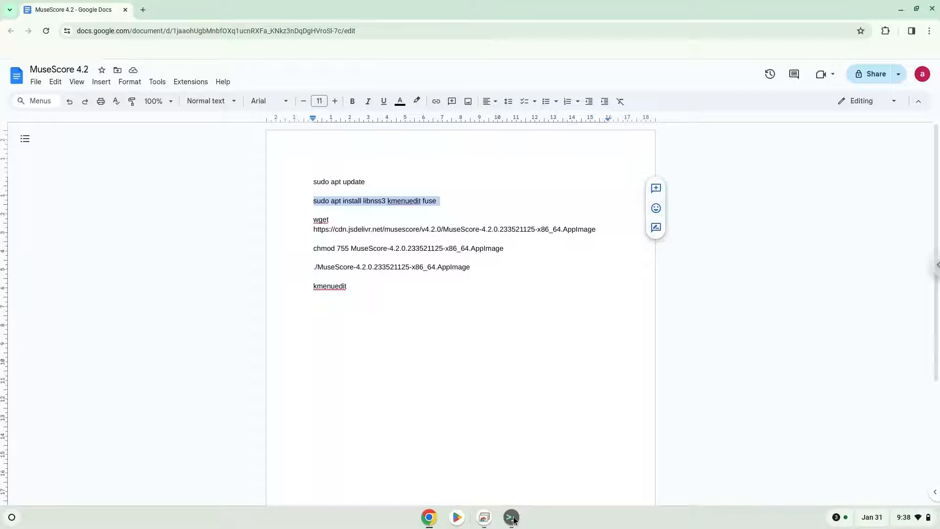
{"action": "left_click", "coordinate": [510, 517]}
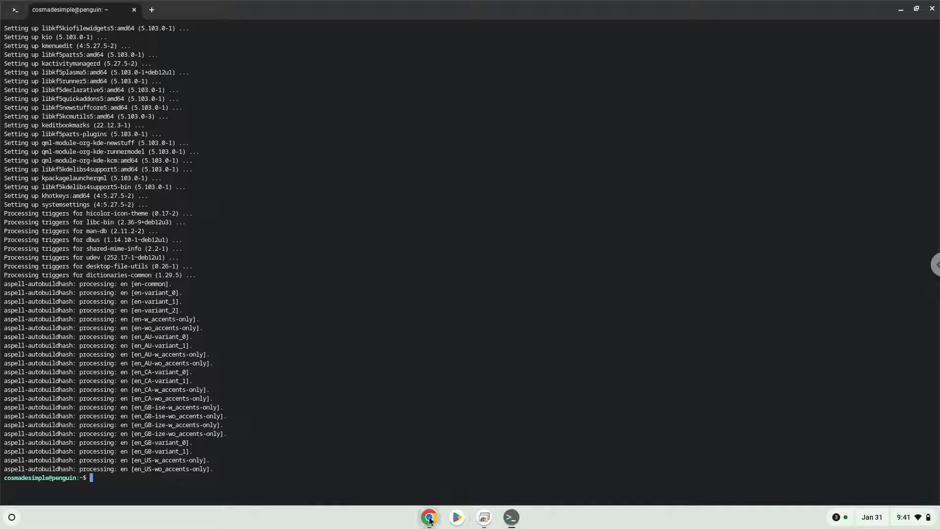
Step: Copy the wget command from the doc and download the MuseScore 4.2 AppImage in Terminal
{"action": "left_click", "coordinate": [428, 517]}
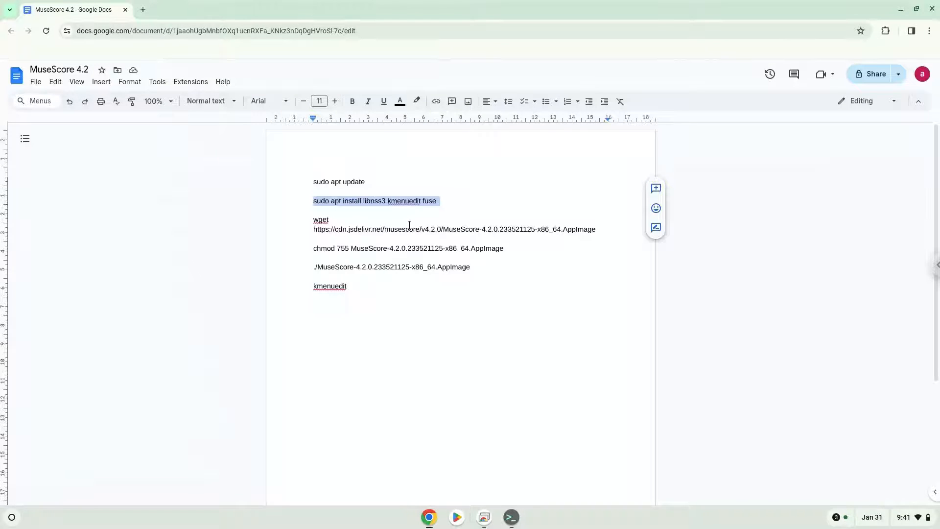
{"action": "right_click", "coordinate": [409, 225]}
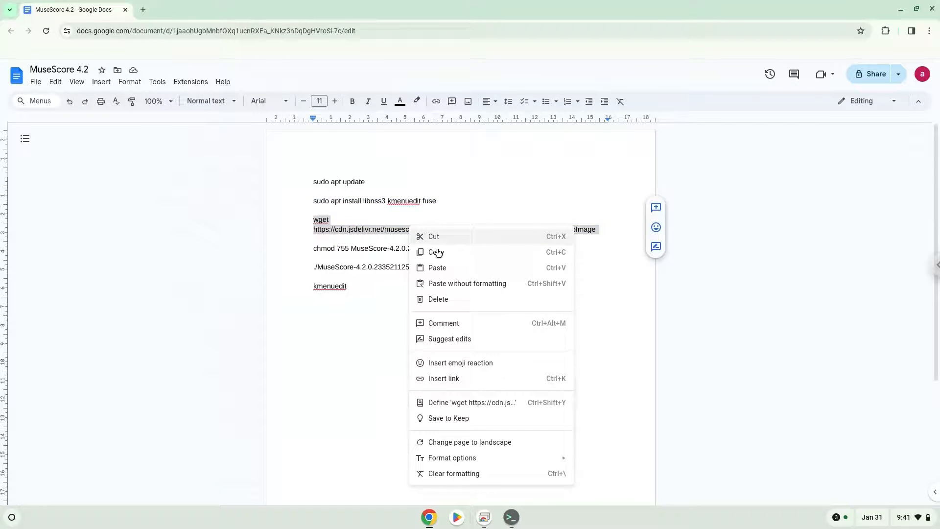
{"action": "left_click", "coordinate": [438, 252]}
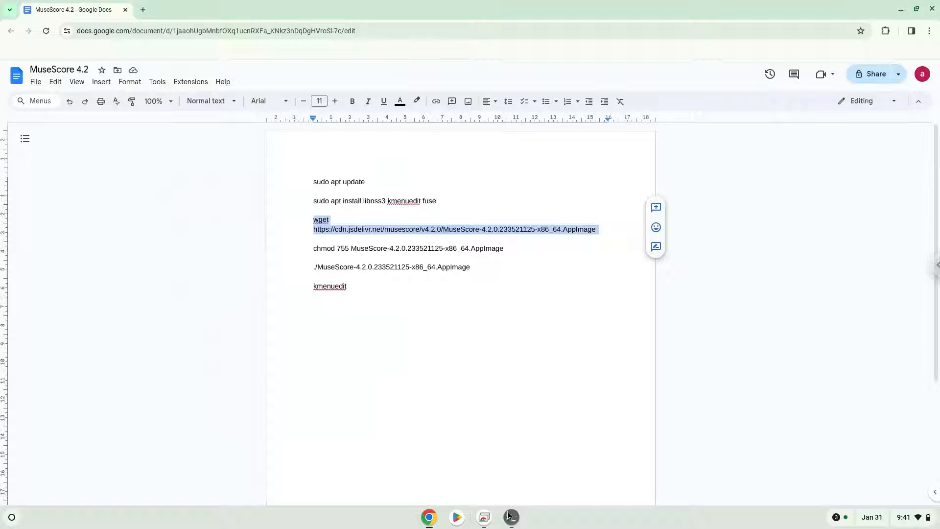
{"action": "left_click", "coordinate": [509, 517]}
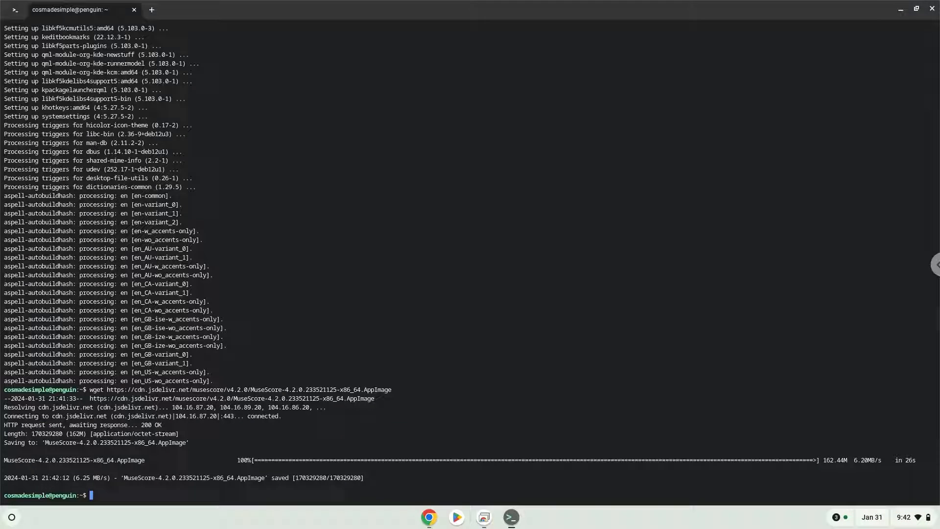
{"action": "mouse_move", "coordinate": [440, 481]}
{"action": "type", "text": "chmod 755 MuseScore-4.2.0.233521125-x86_64.AppImage"}
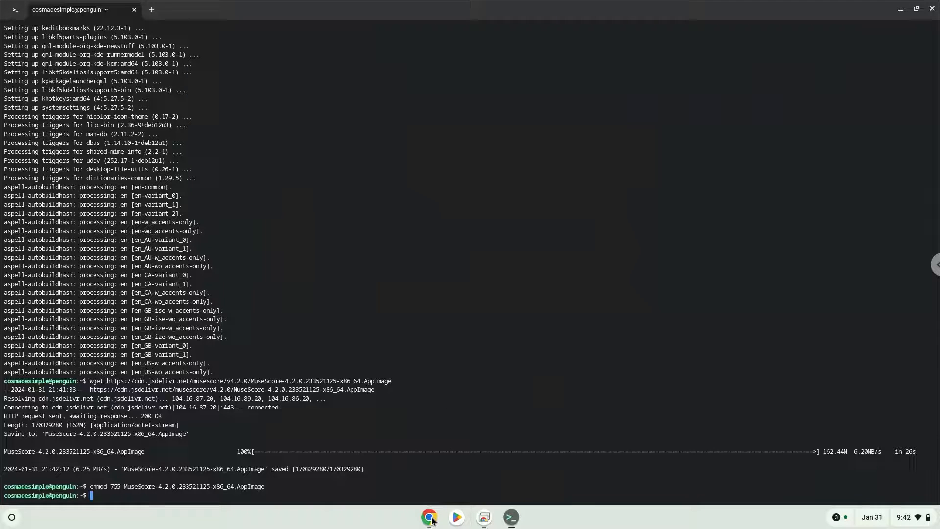
Step: Make the AppImage executable and run ./MuseScore-4.2.0.233521125-x86_64.AppImage to launch MuseScore
{"action": "left_click", "coordinate": [429, 518]}
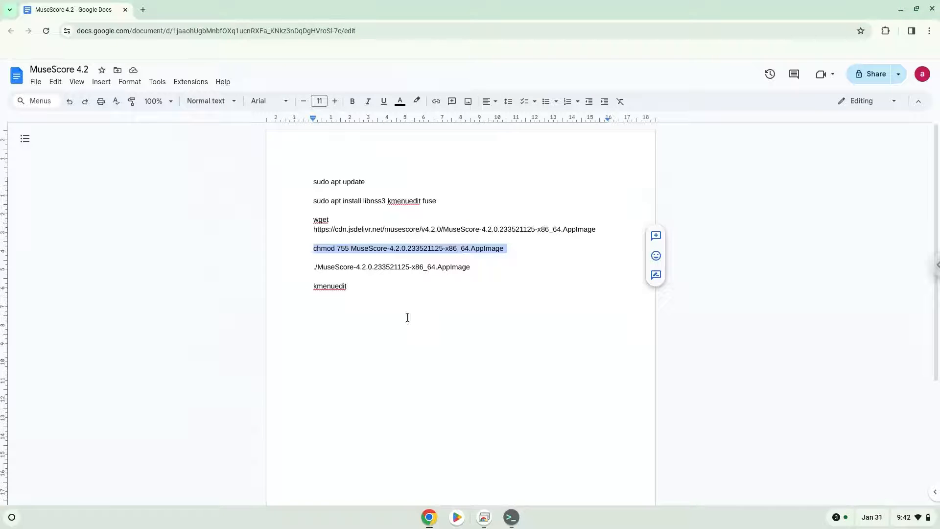
{"action": "right_click", "coordinate": [392, 267]}
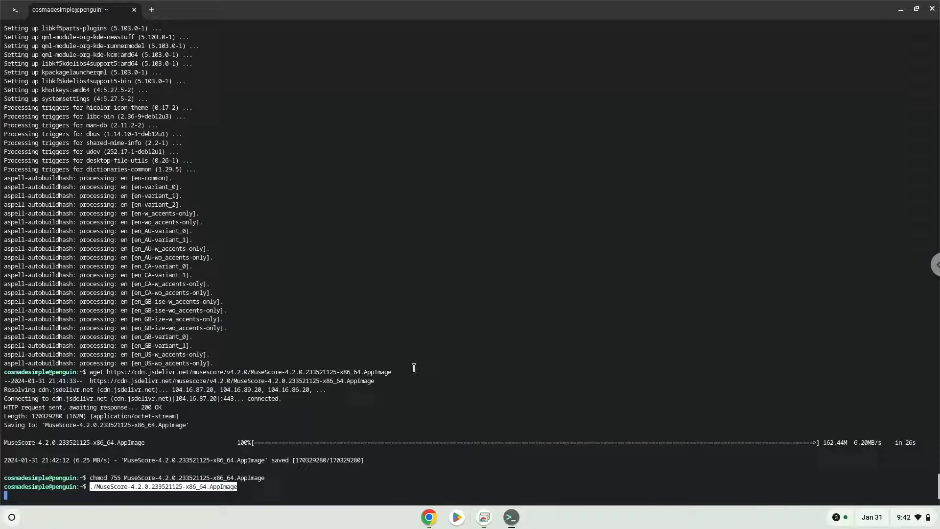
{"action": "key", "text": "Return"}
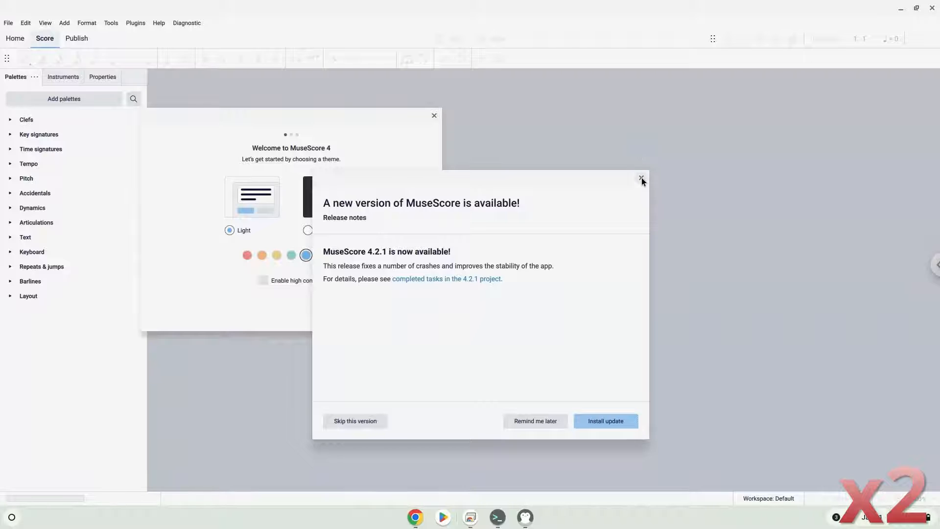
Step: Close MuseScore's update notice, step through the welcome tour, then return to the doc
{"action": "left_click", "coordinate": [641, 179]}
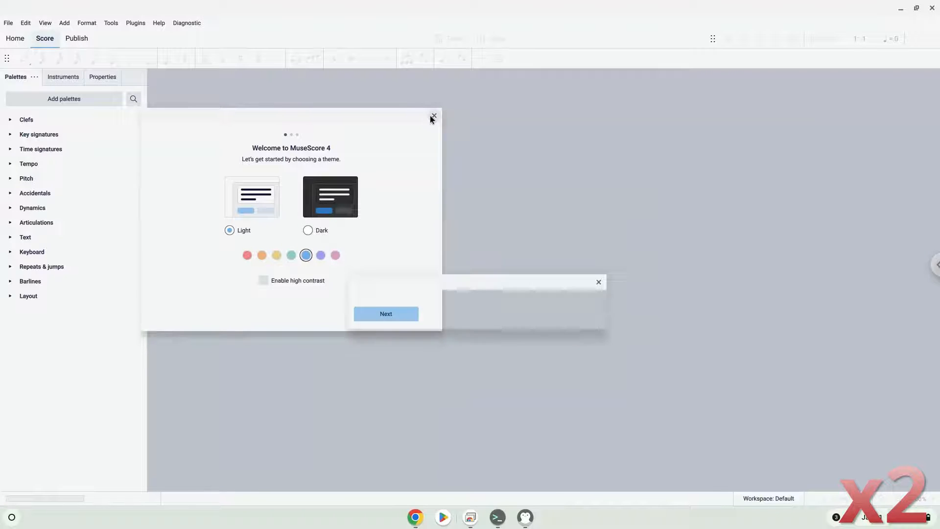
{"action": "left_click", "coordinate": [598, 282]}
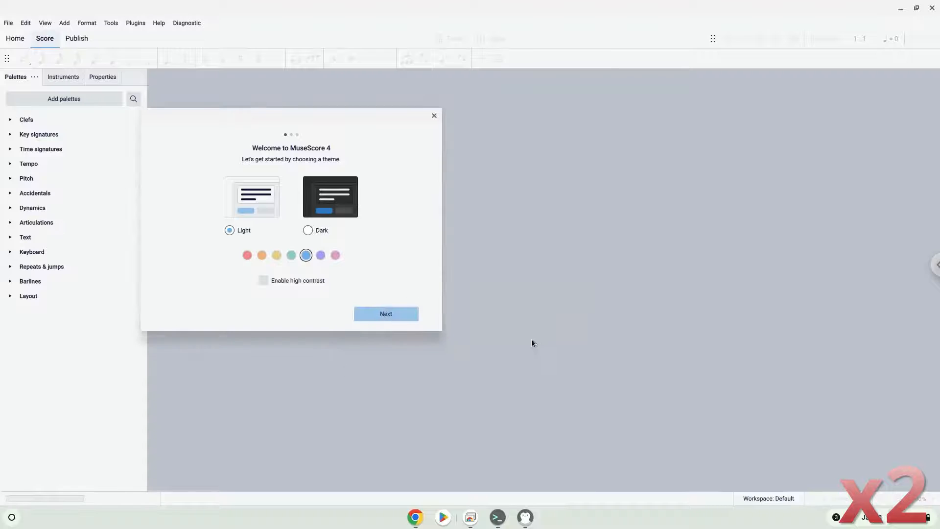
{"action": "left_click", "coordinate": [385, 313]}
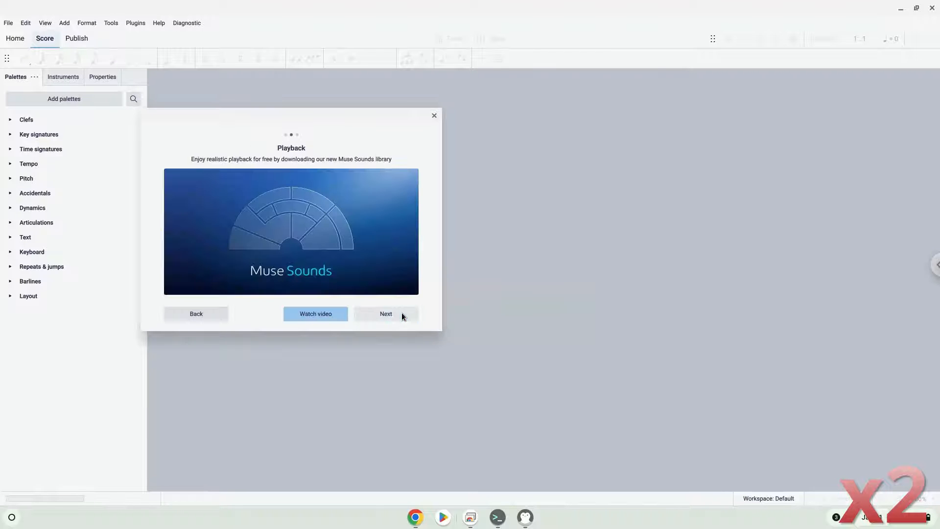
{"action": "left_click", "coordinate": [434, 115]}
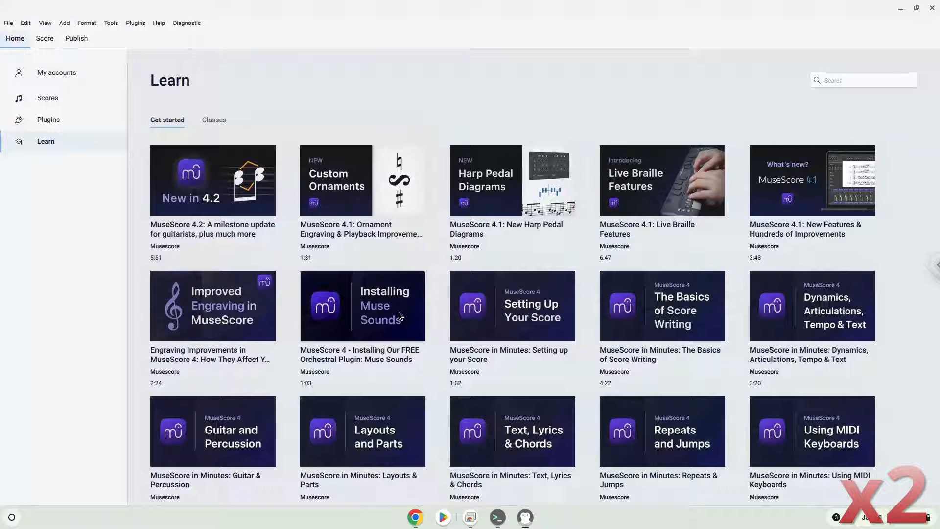
{"action": "left_click", "coordinate": [159, 23]}
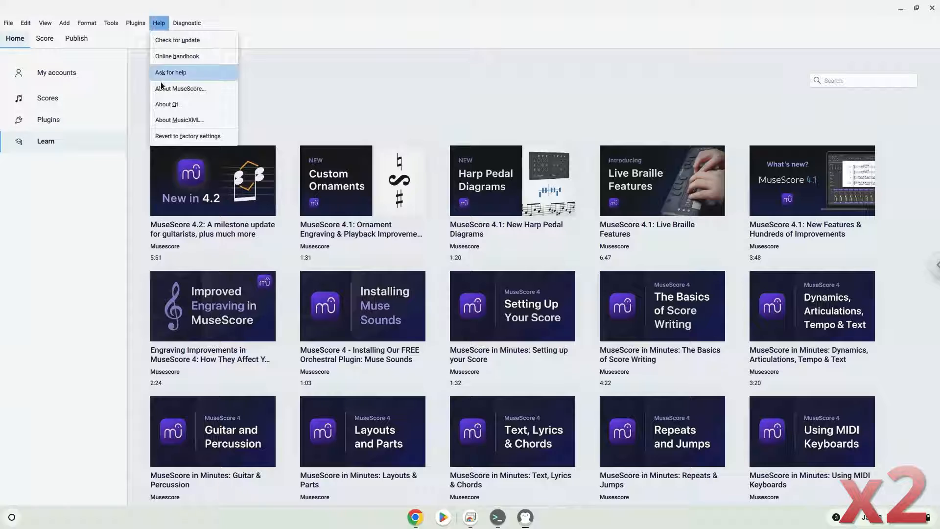
{"action": "left_click", "coordinate": [180, 89]}
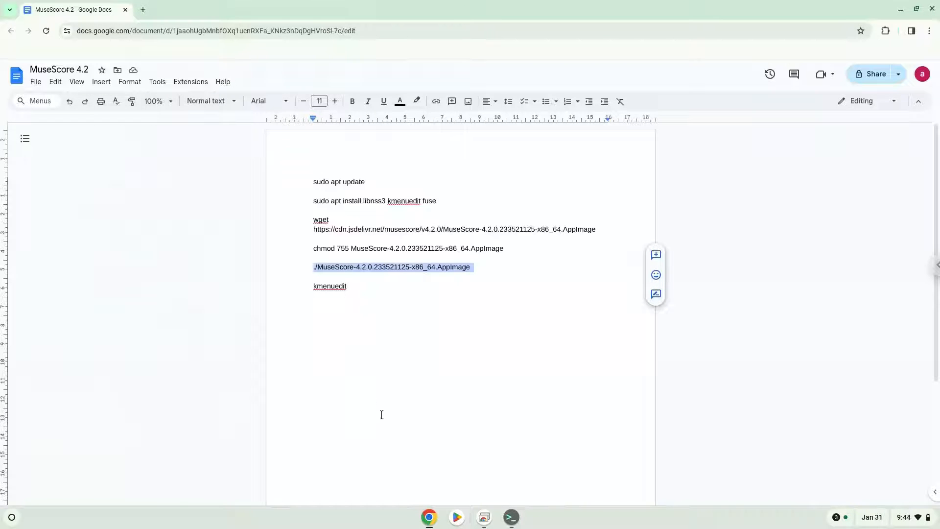
Step: Copy 'kmenuedit' from the doc and run it in the terminal
{"action": "left_click", "coordinate": [330, 286]}
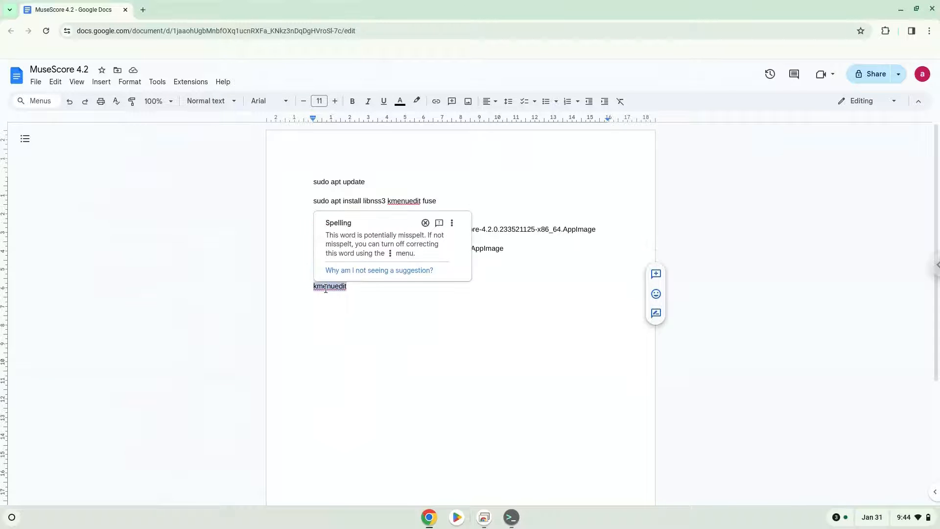
{"action": "right_click", "coordinate": [330, 286]}
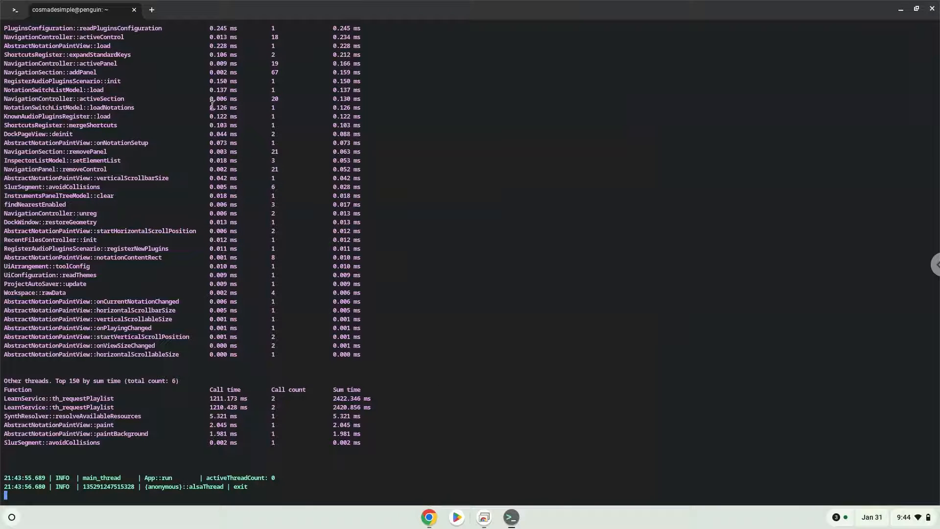
{"action": "type", "text": "kmenuedit"}
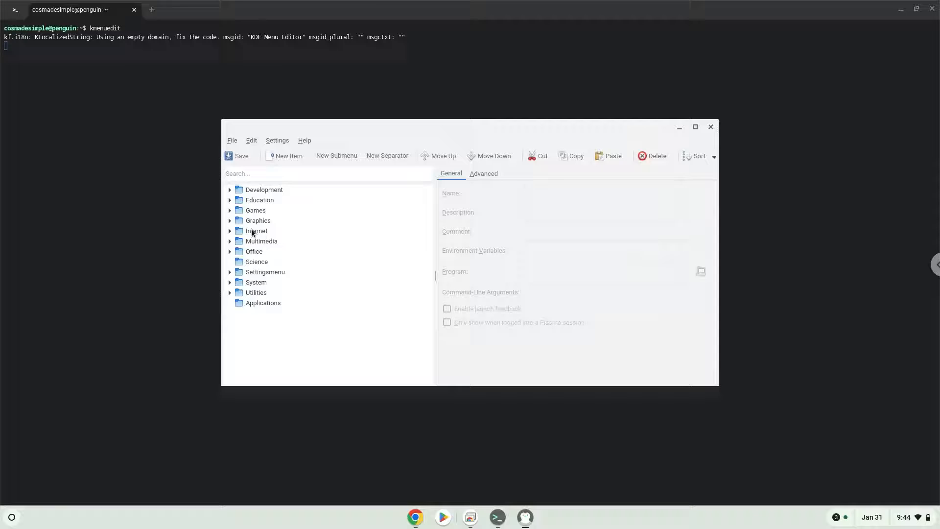
Step: Create an Internet menu item named 'musescore 4.2' whose program is the MuseScore AppImage
{"action": "left_click", "coordinate": [256, 231]}
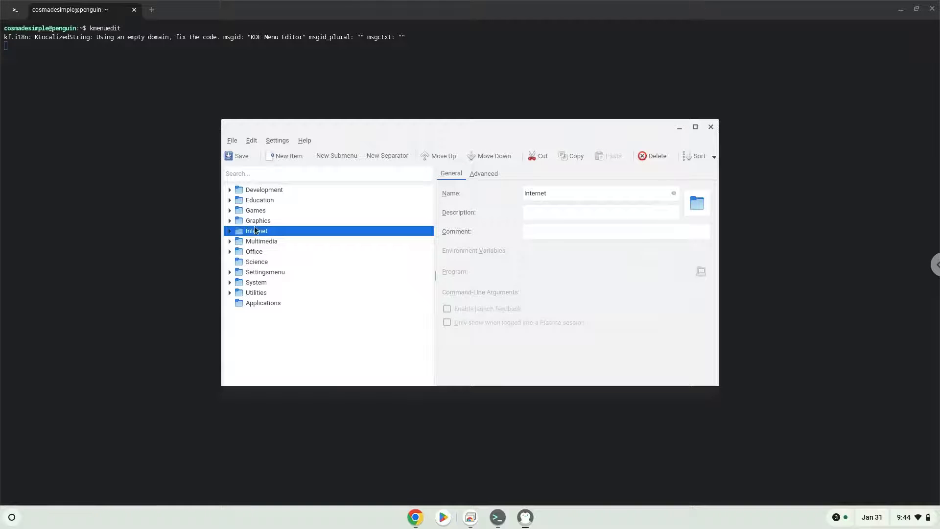
{"action": "left_click", "coordinate": [289, 155]}
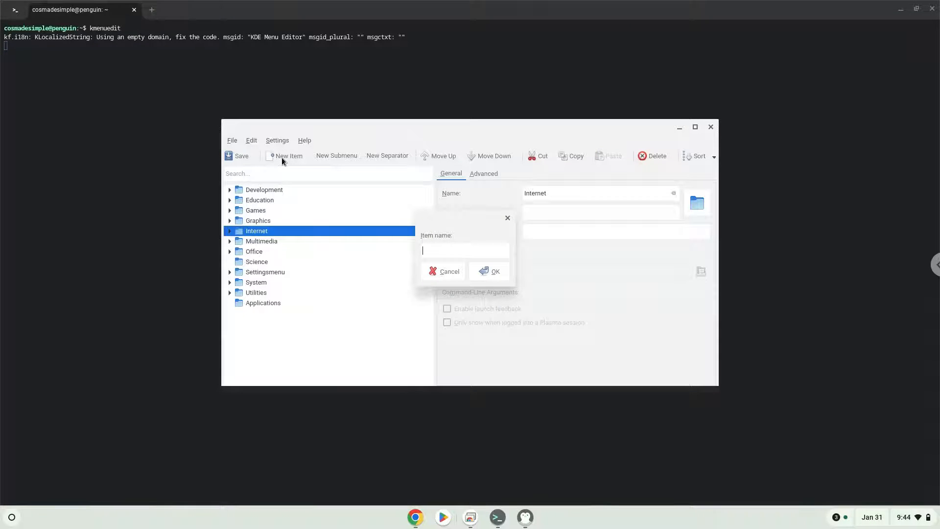
{"action": "type", "text": "muse"}
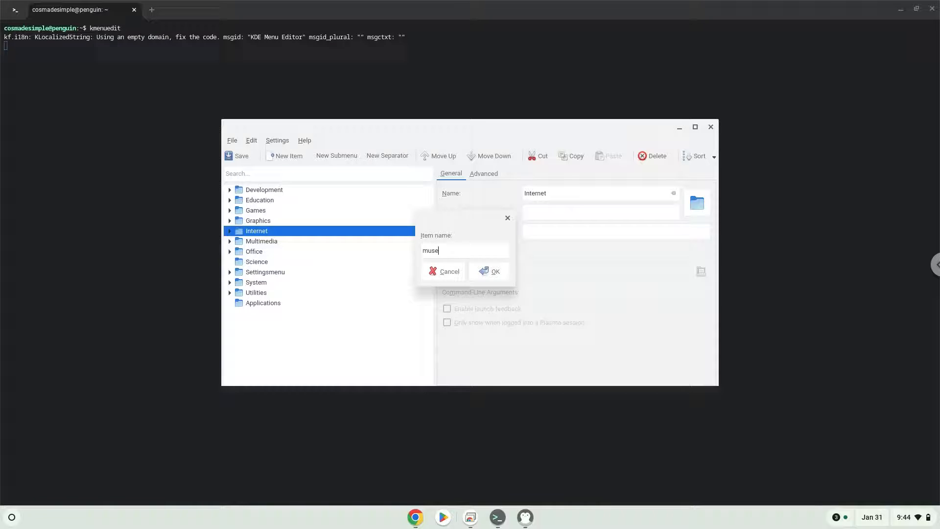
{"action": "type", "text": "score"}
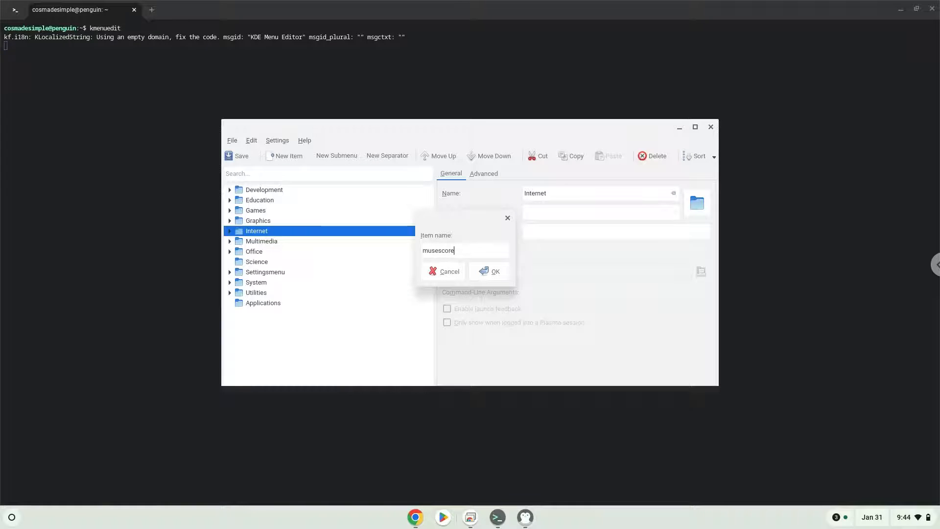
{"action": "type", "text": "4.2"}
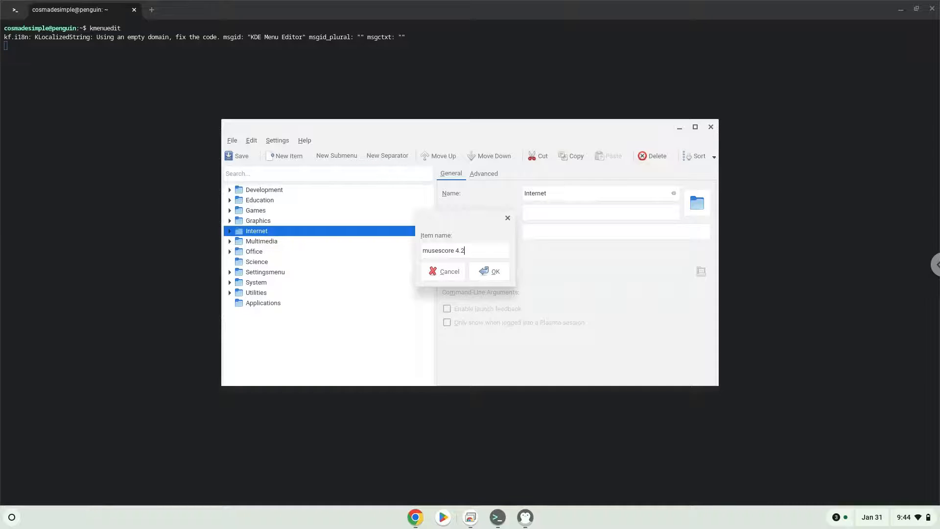
{"action": "left_click", "coordinate": [489, 271]}
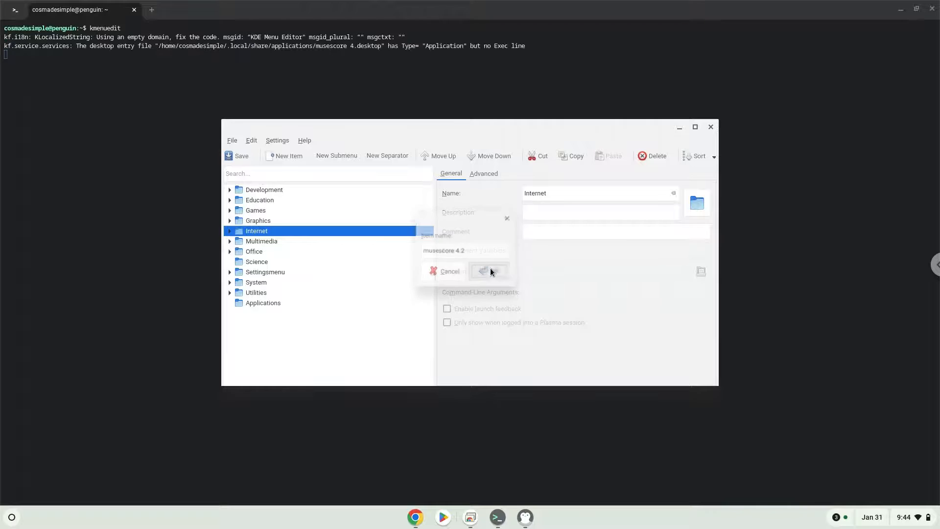
{"action": "left_click", "coordinate": [488, 271]}
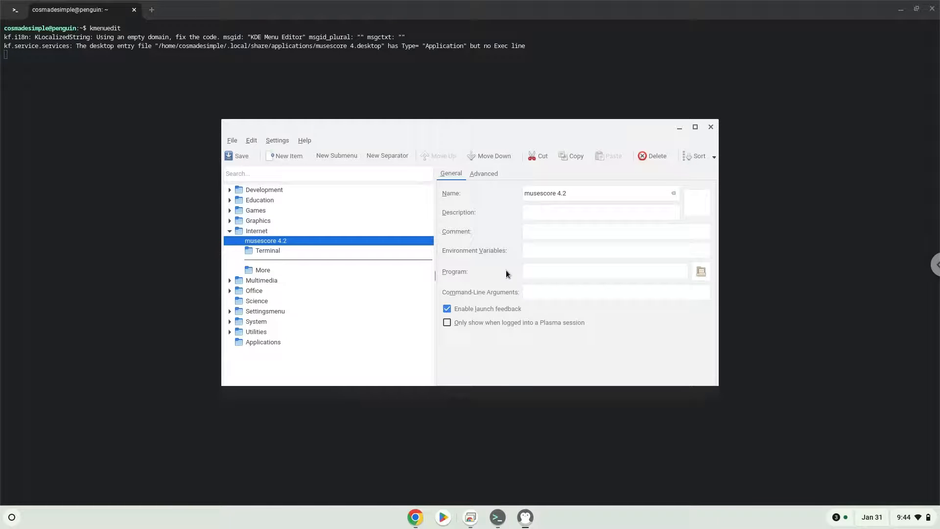
{"action": "left_click", "coordinate": [700, 271]}
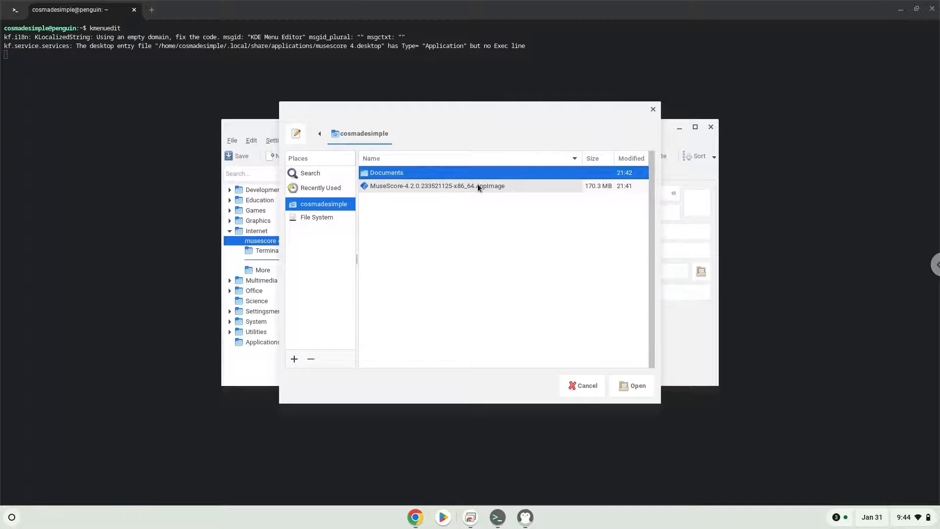
{"action": "left_click", "coordinate": [635, 385]}
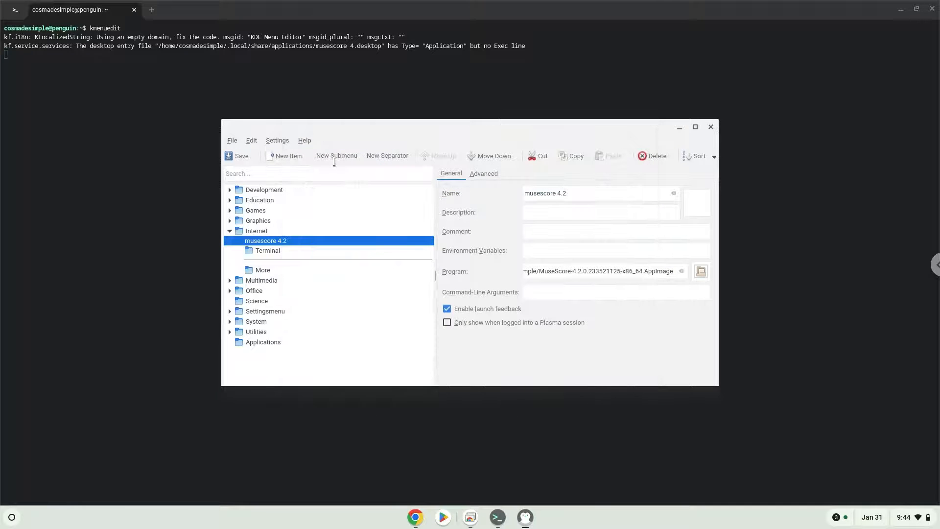